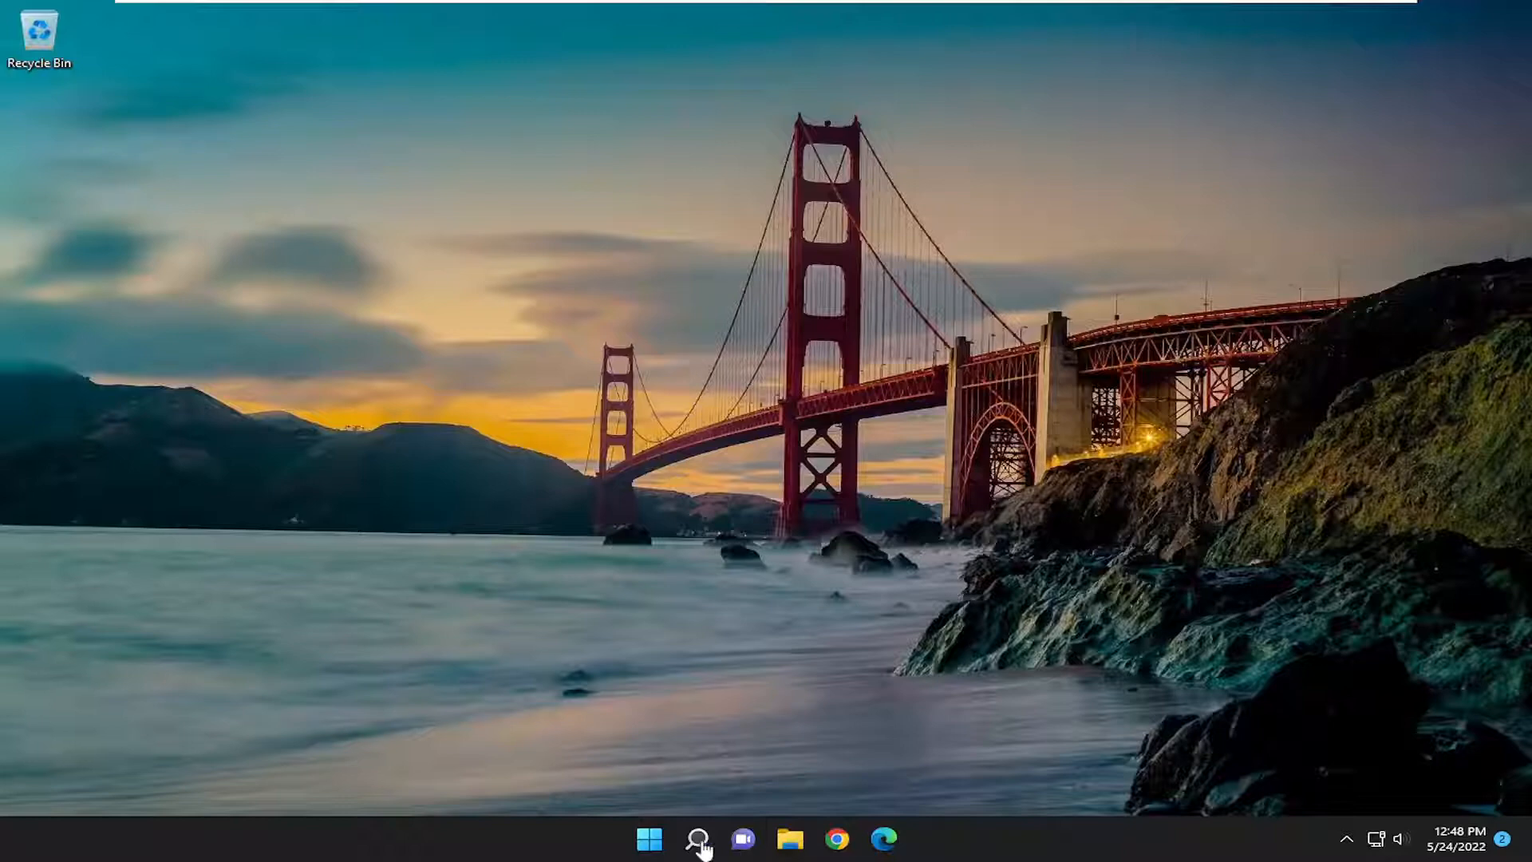
Step: Launch the Settings app from the desktop, landing on the System page
click(698, 837)
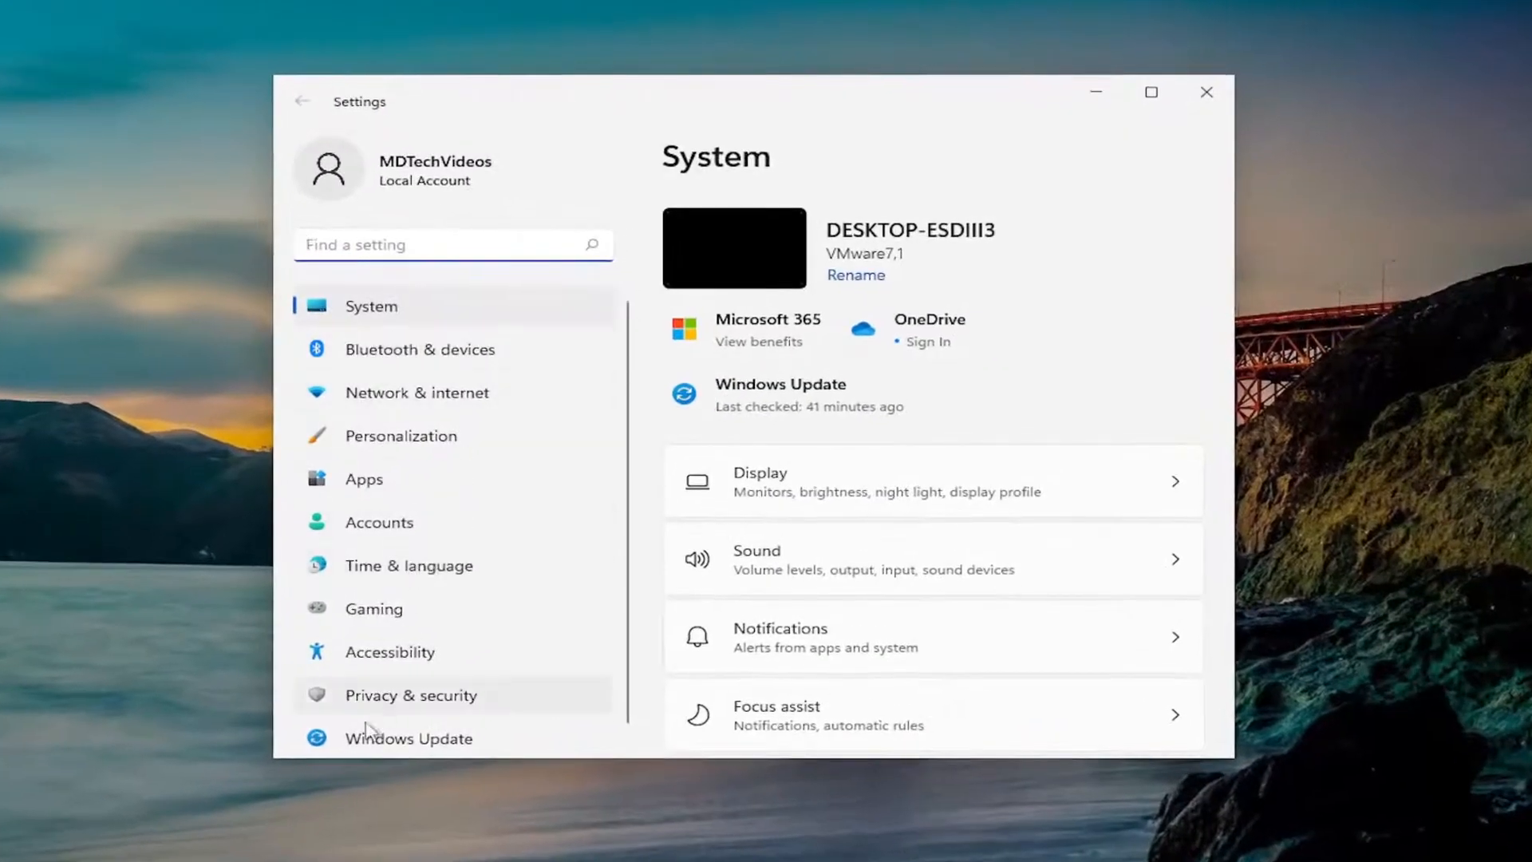
Step: Reach the Installed Updates list via Windows Update > Update history > Uninstall updates
click(409, 737)
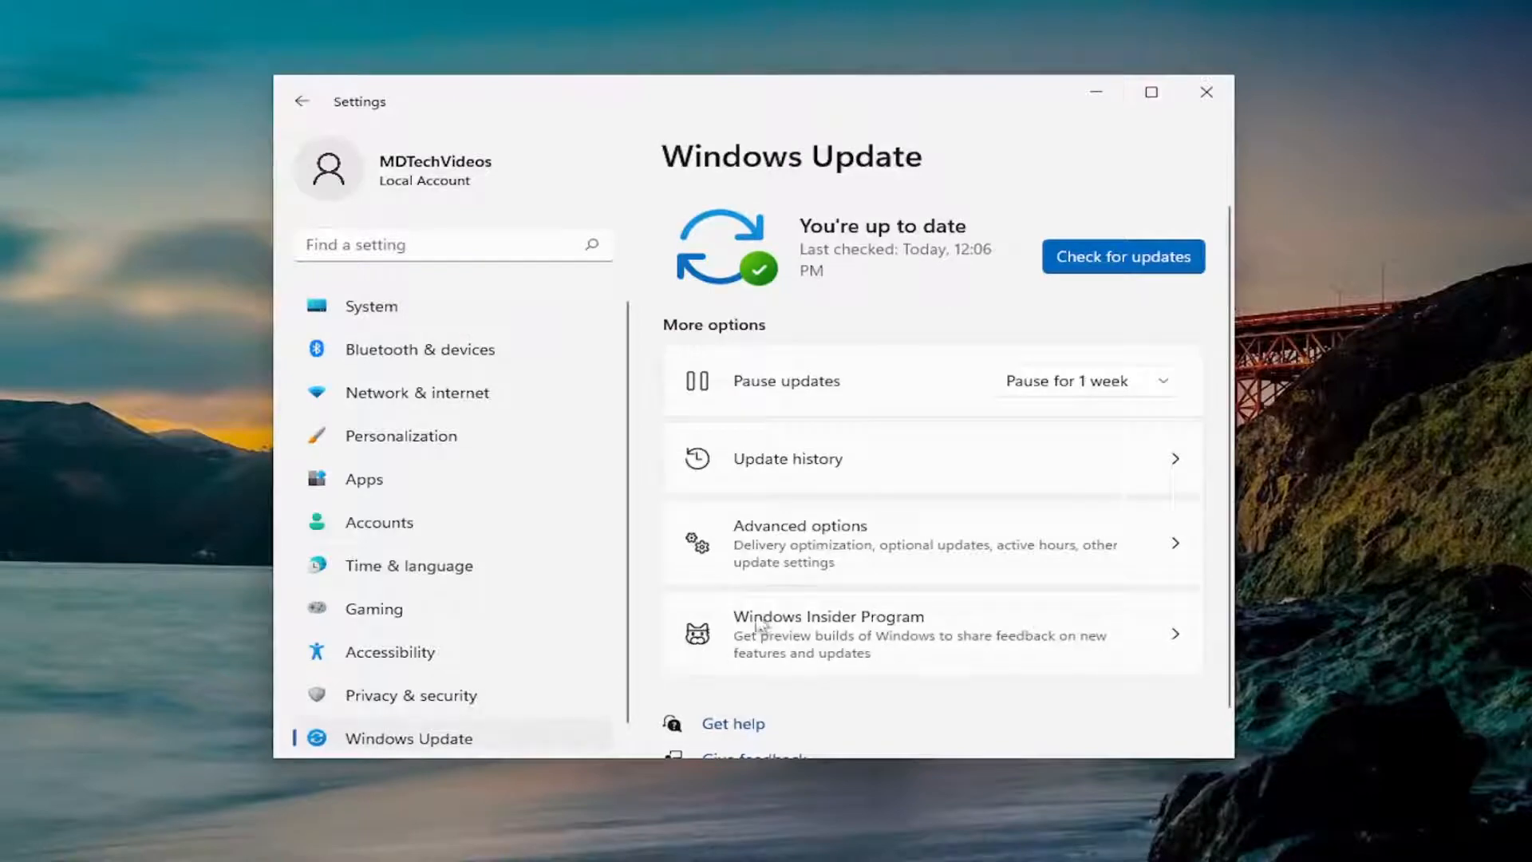
click(787, 458)
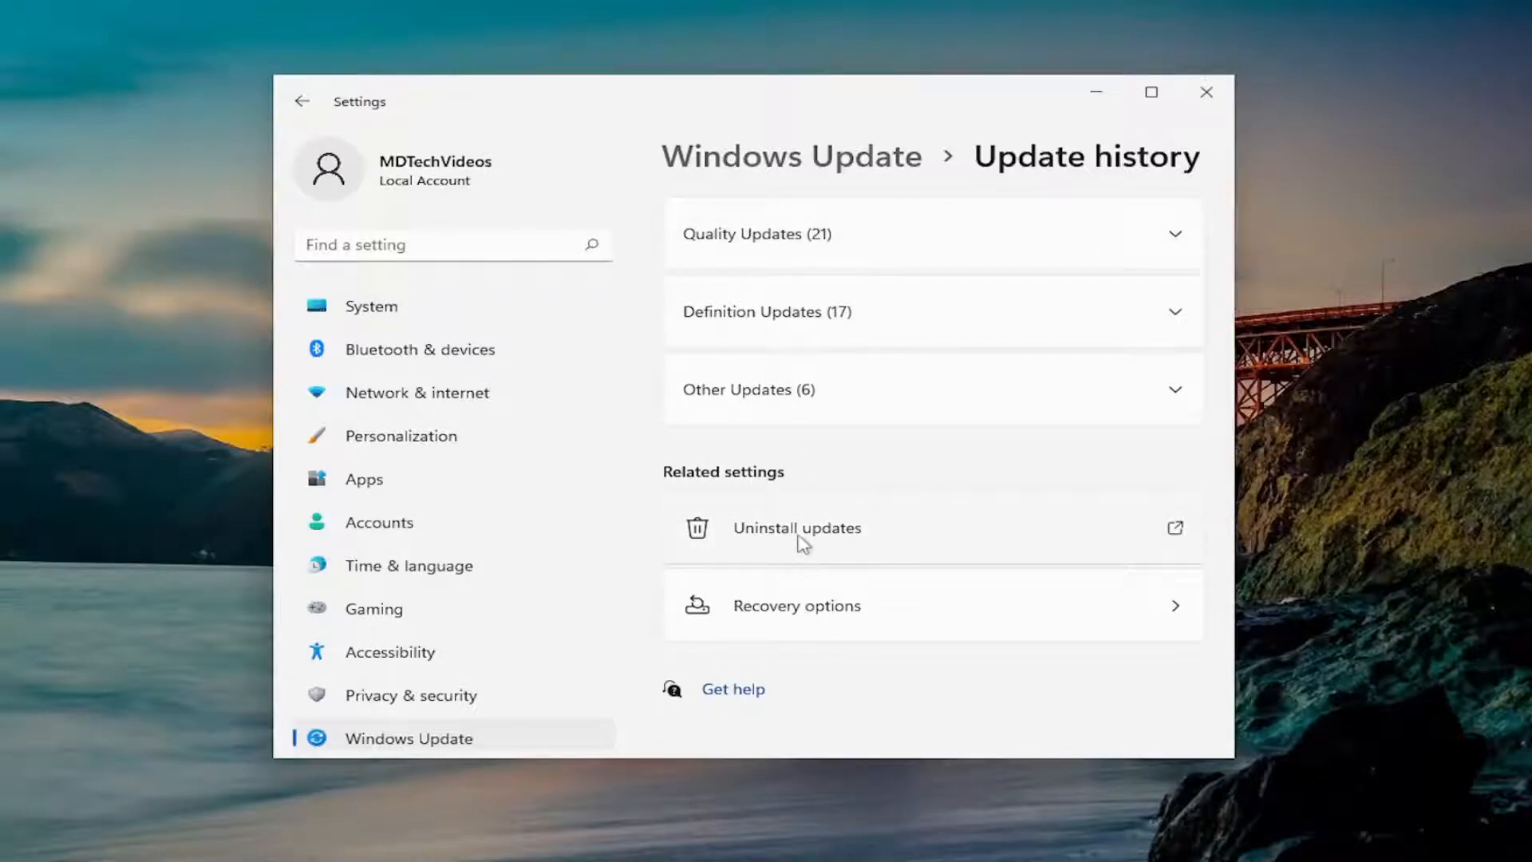
click(798, 528)
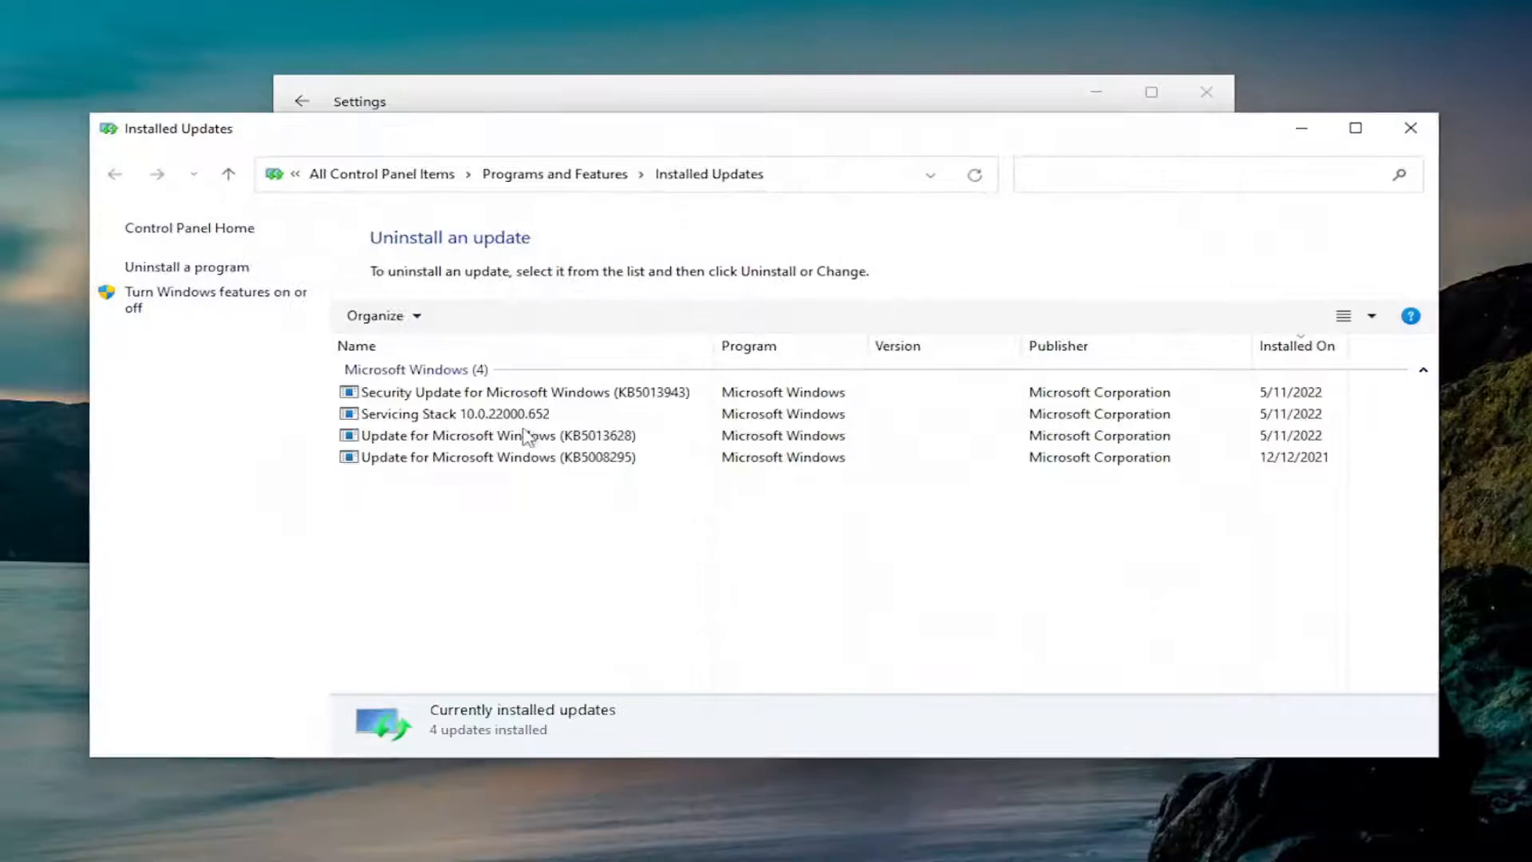
mouse_move(490, 478)
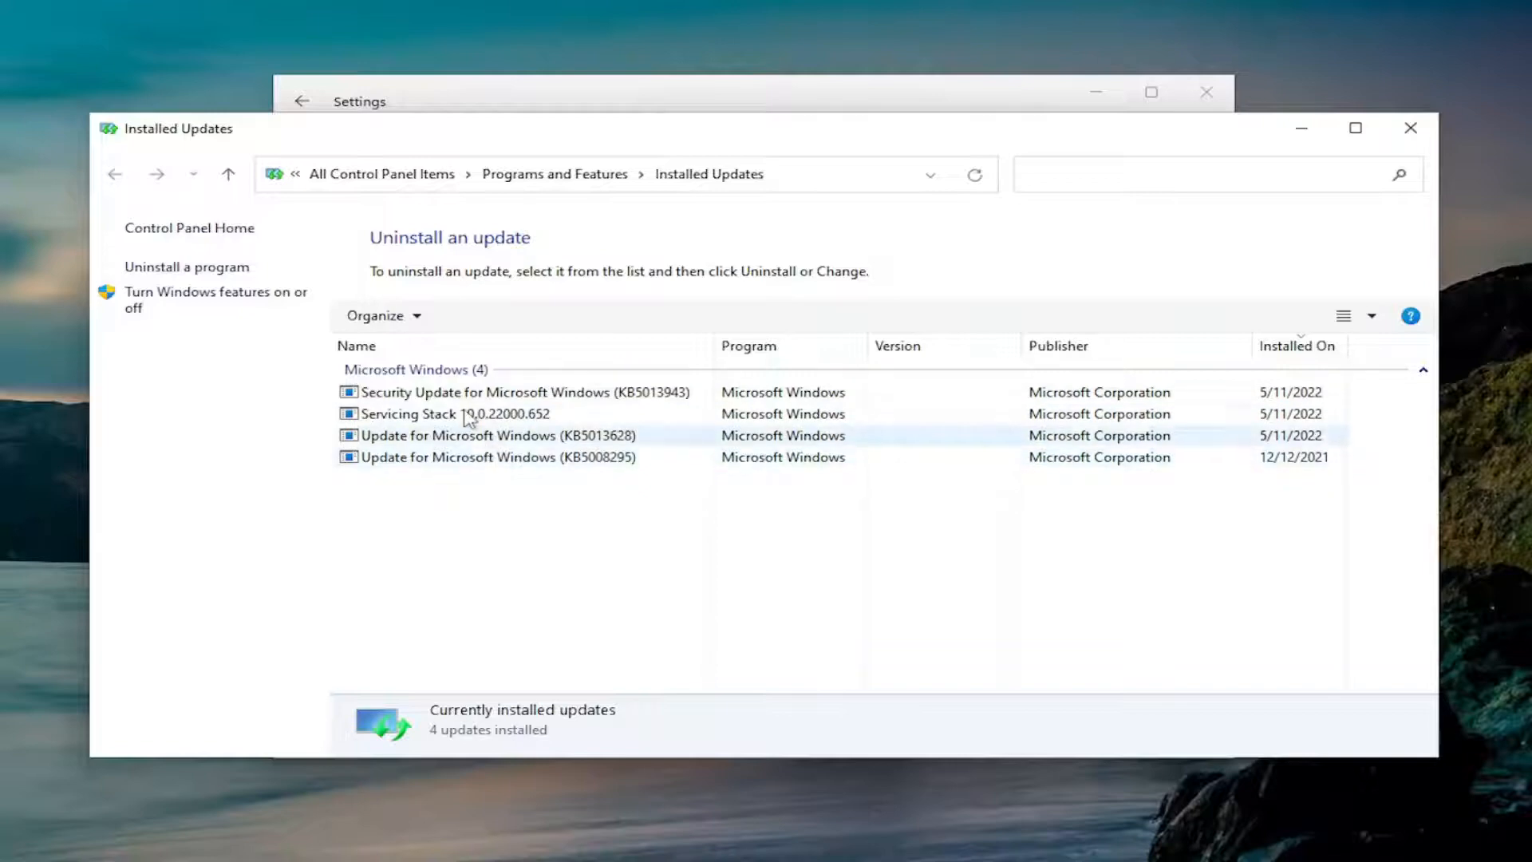
Step: Uninstall Update for Microsoft Windows (KB5013628), leaving three updates installed
click(517, 393)
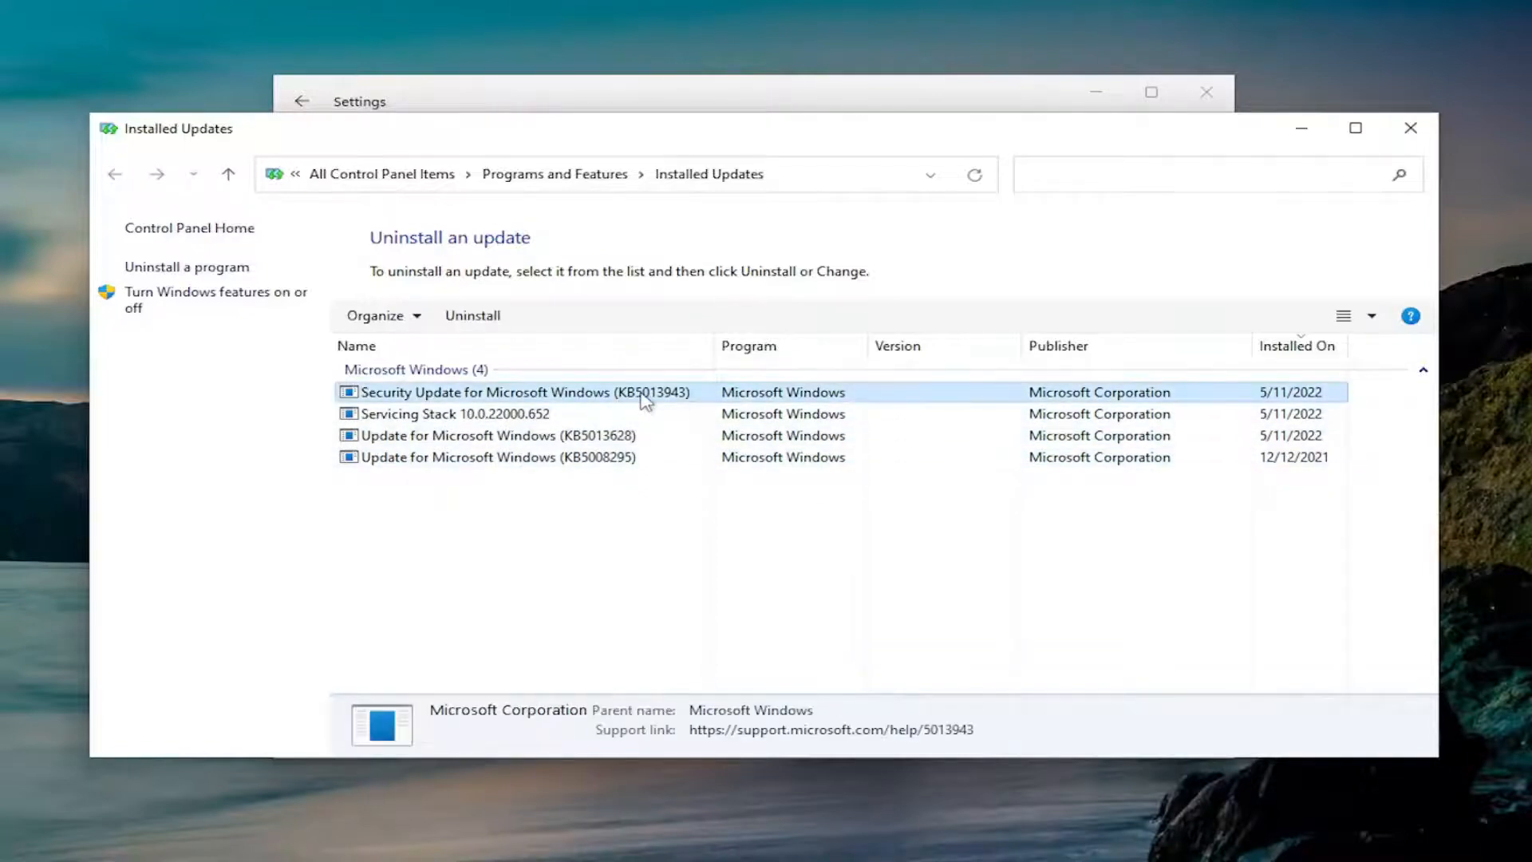
click(454, 413)
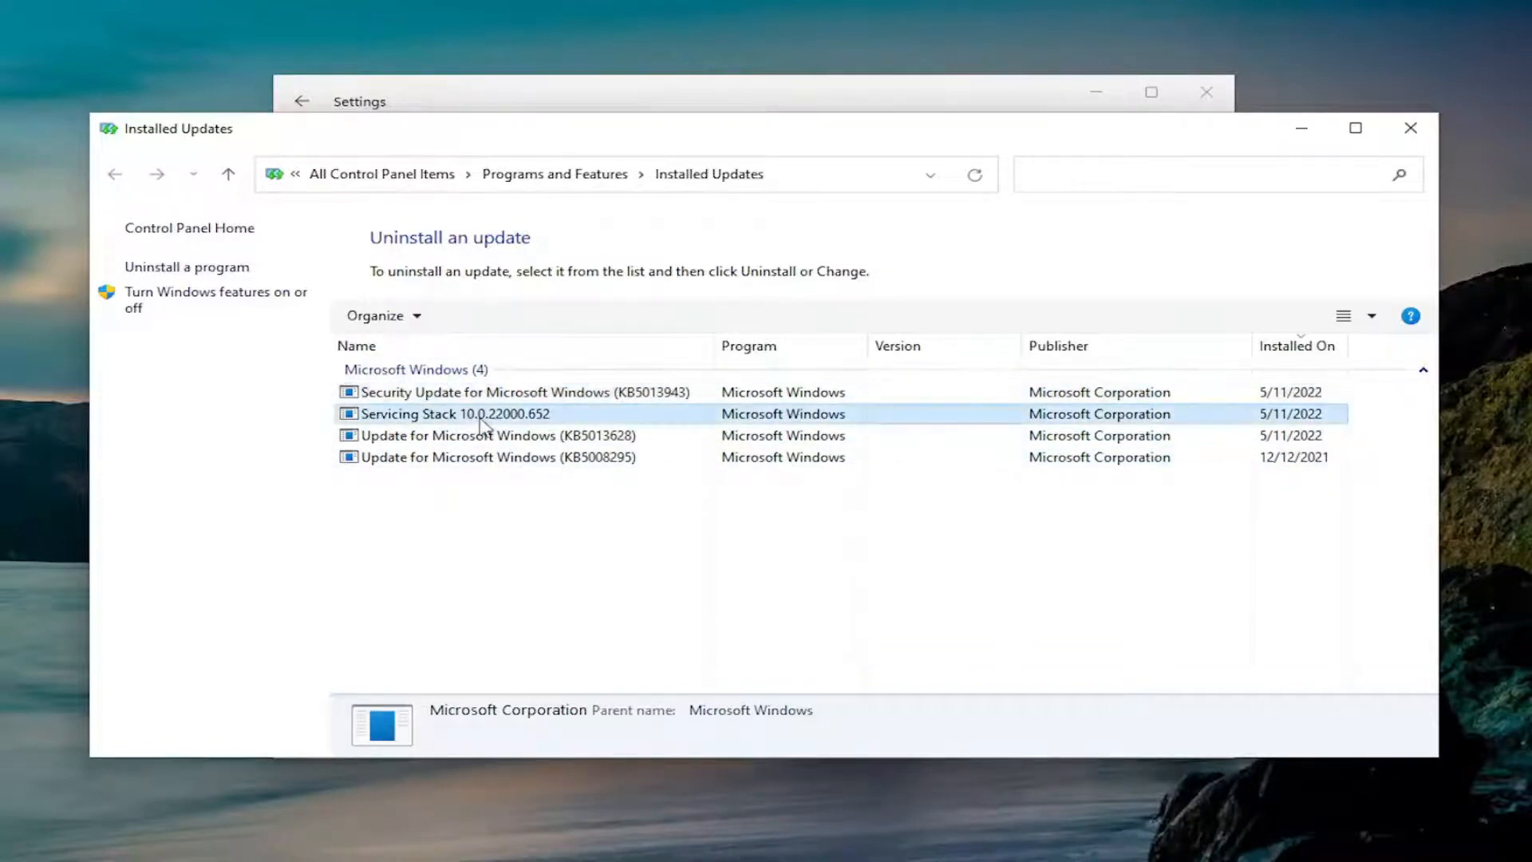
click(493, 434)
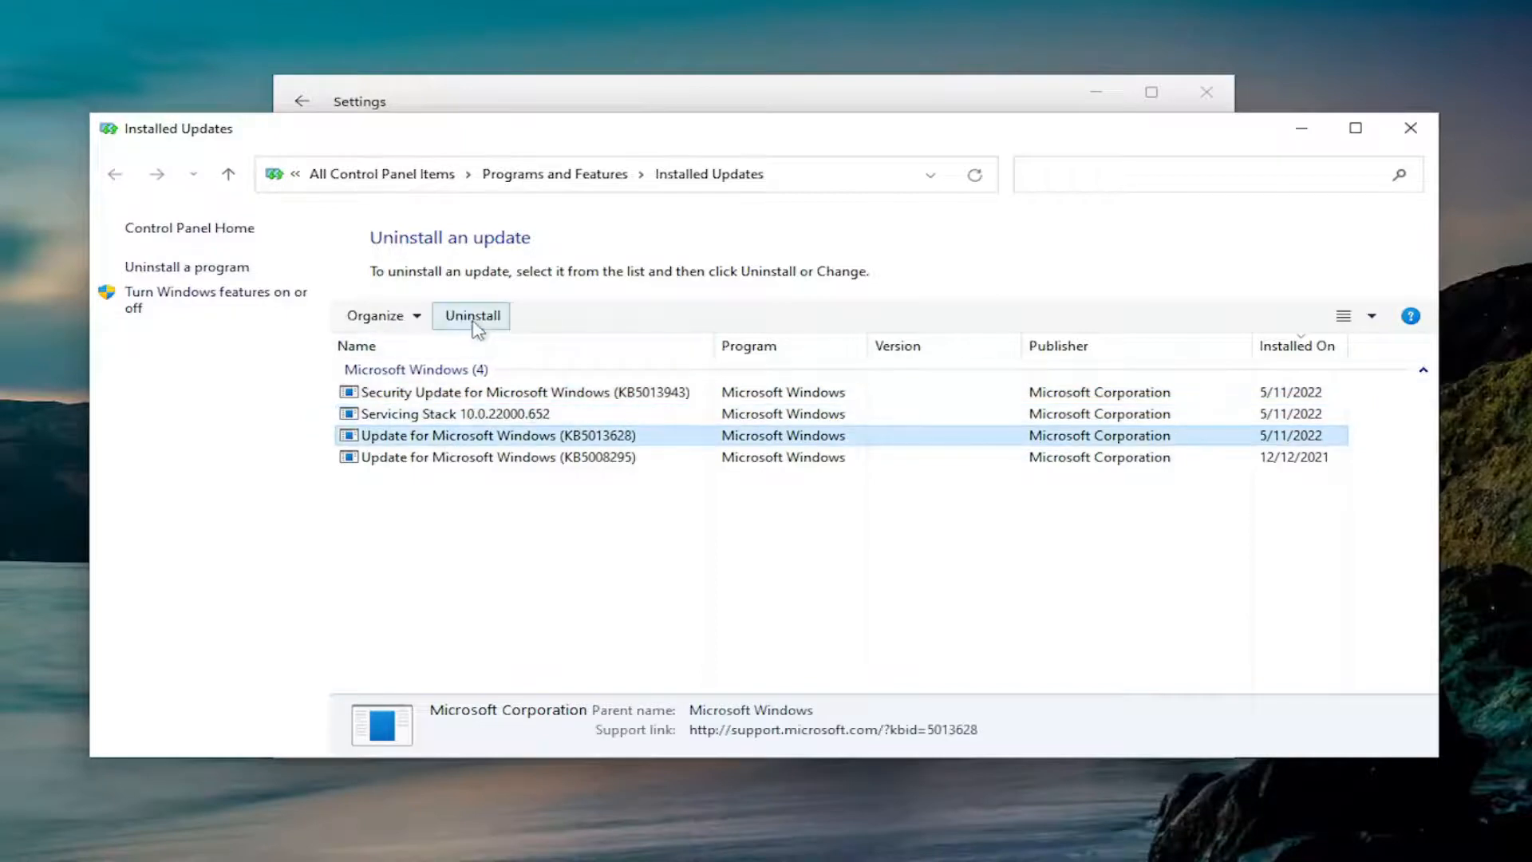
click(473, 314)
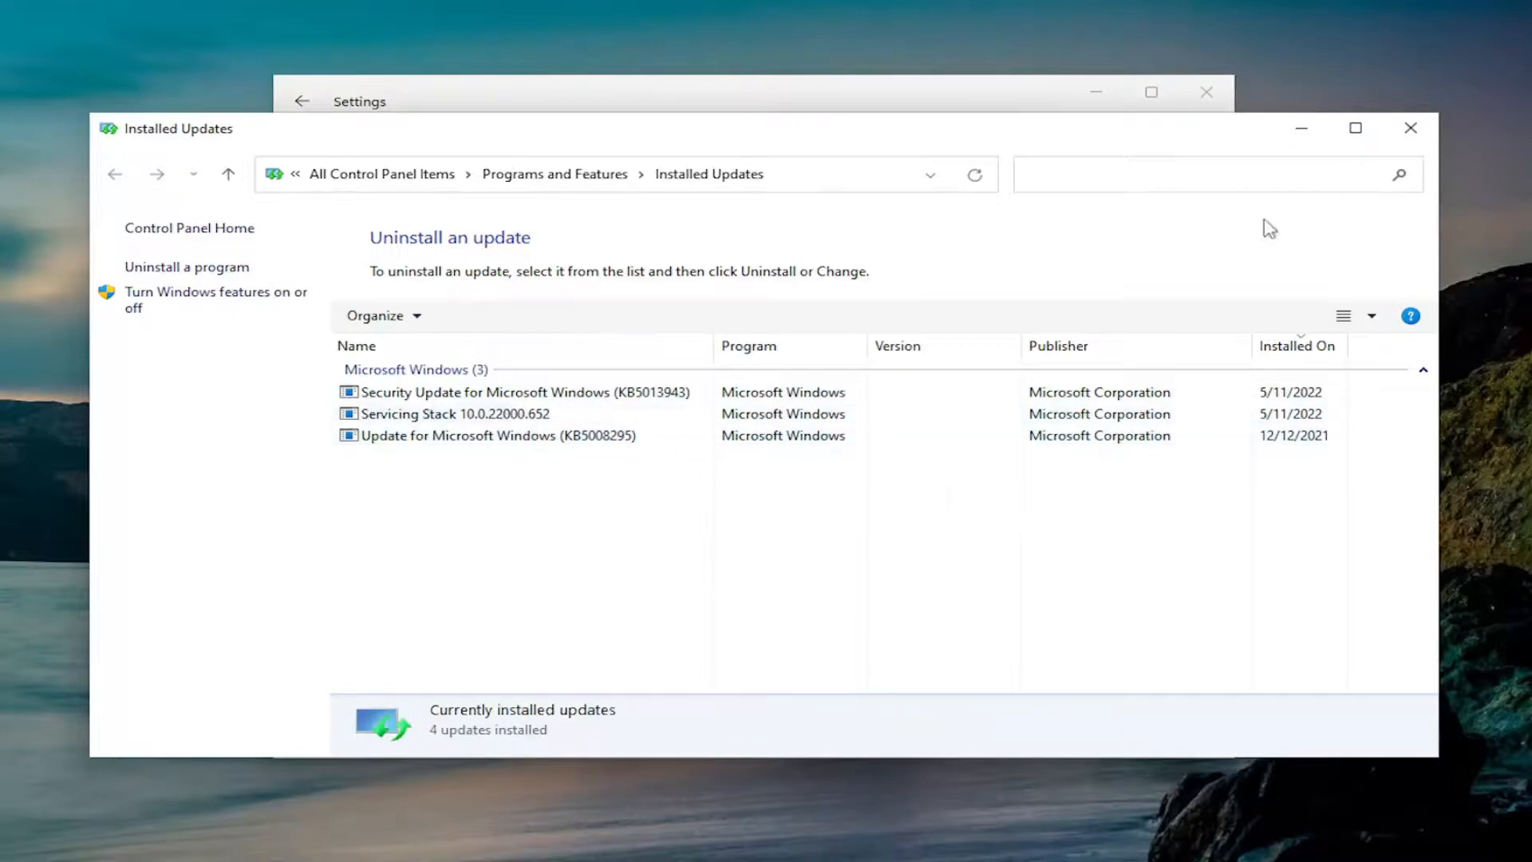
Step: Close the Installed Updates and Settings windows to return to the desktop
click(1409, 128)
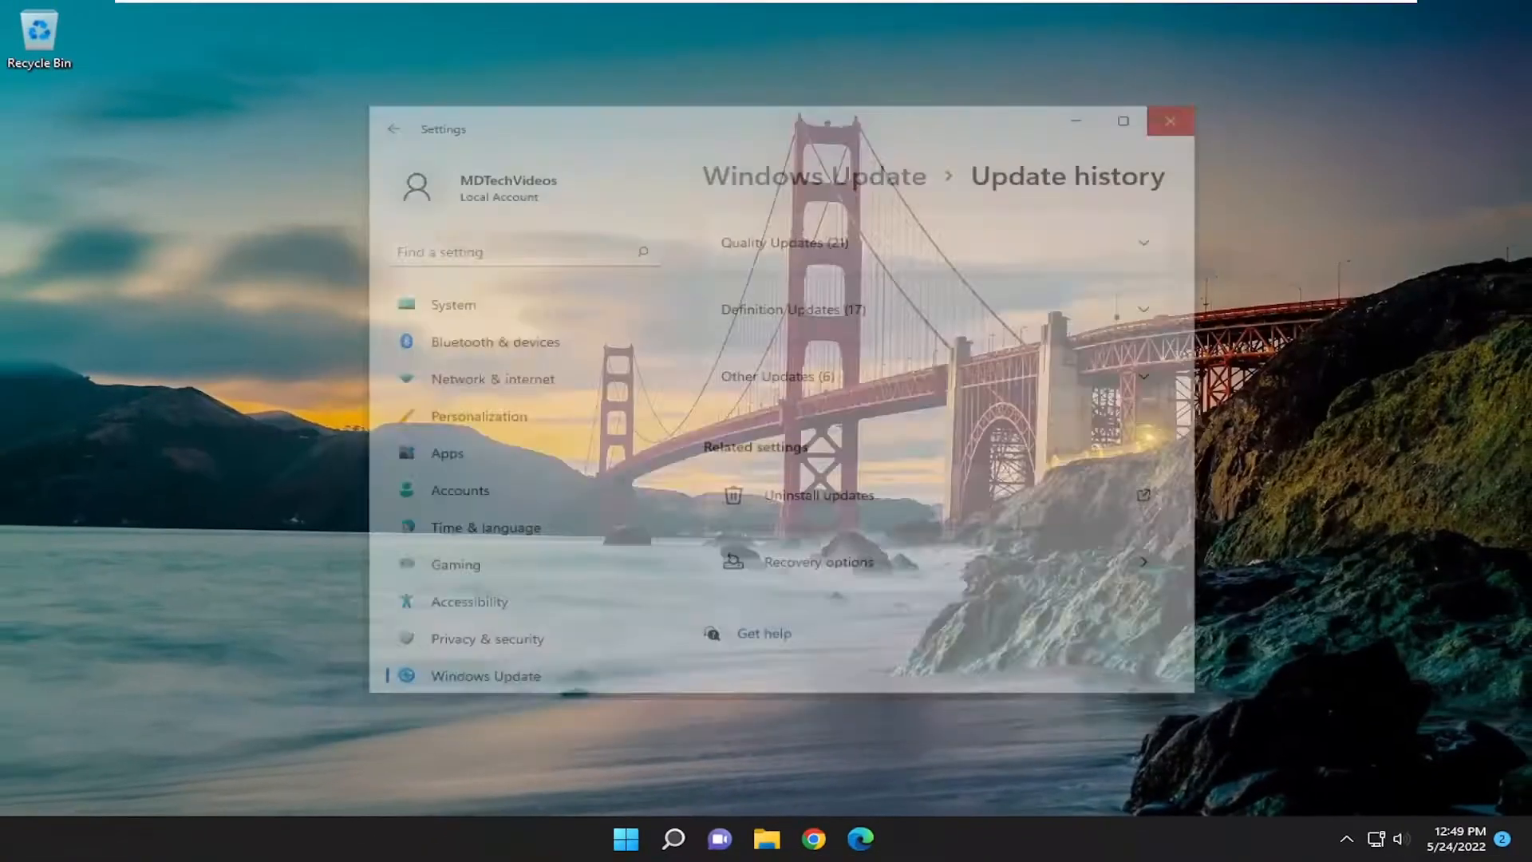
click(1171, 120)
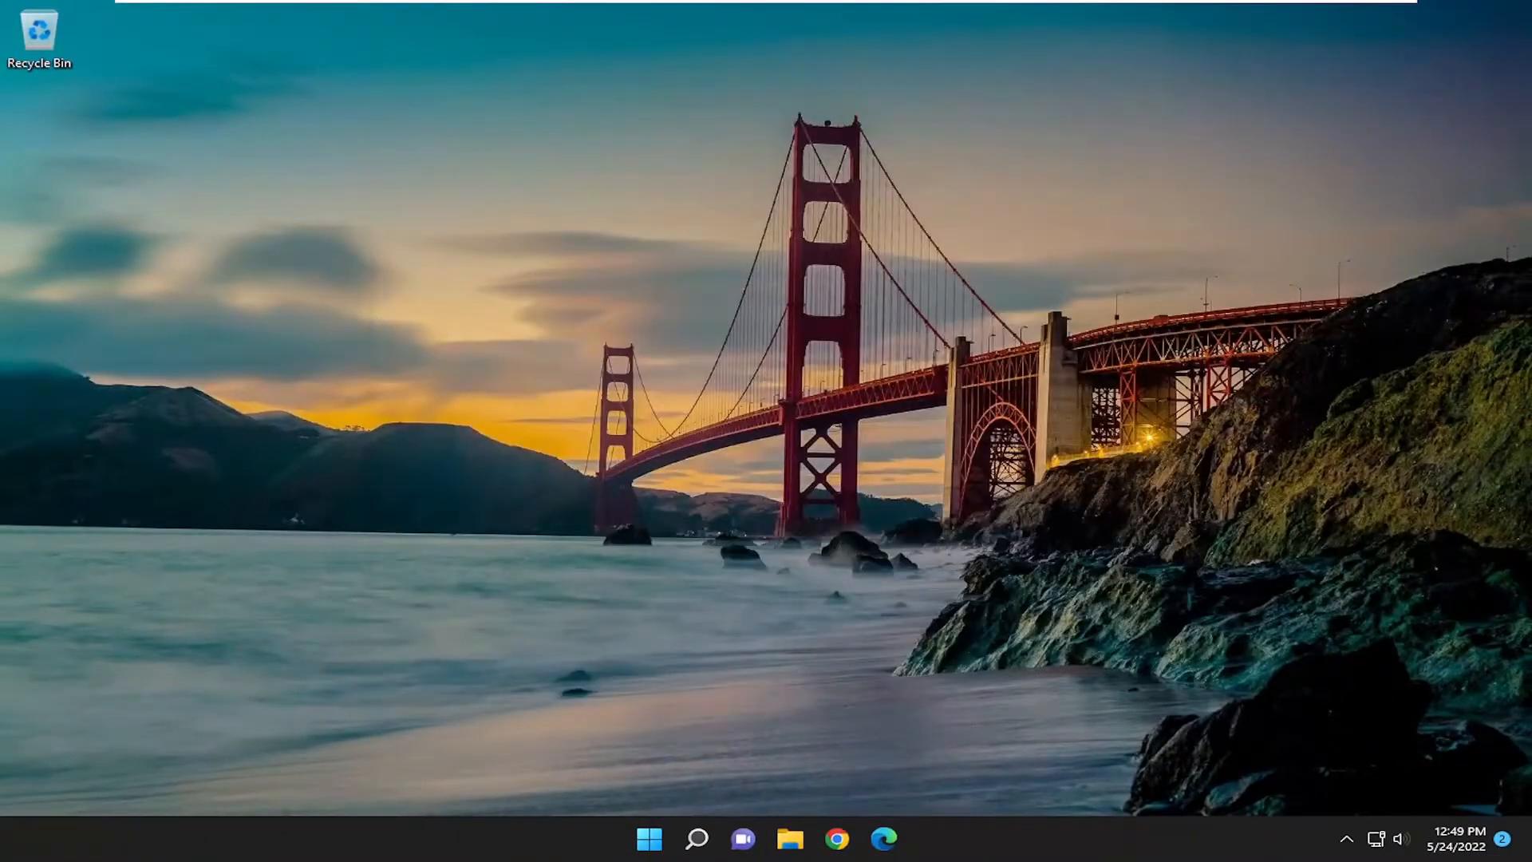